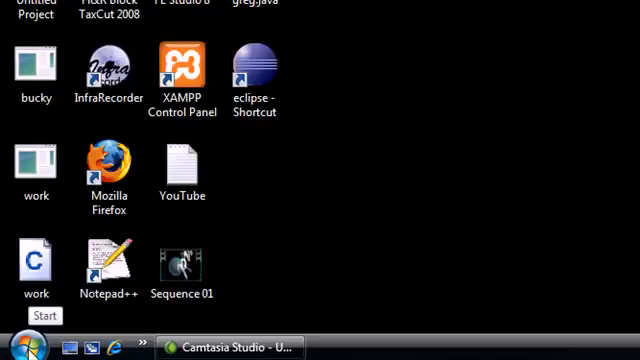
mouse_move(544, 224)
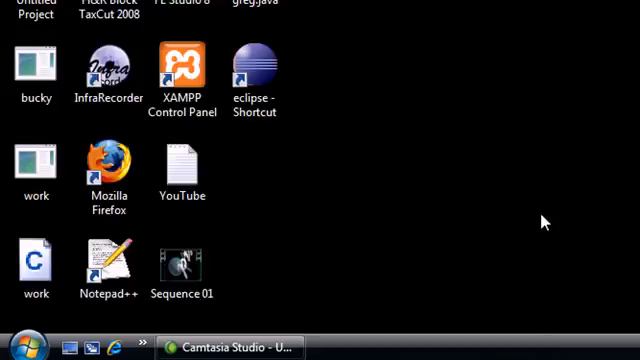
Launch Mozilla Firefox from the desktop icon
left_click(20, 338)
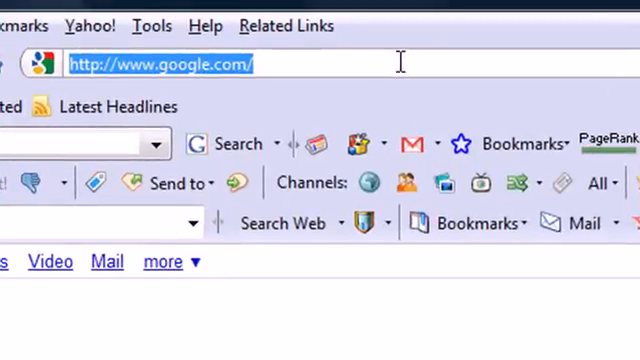
Load java.sun.com from the address bar to reach the Sun Developer Network
type("java")
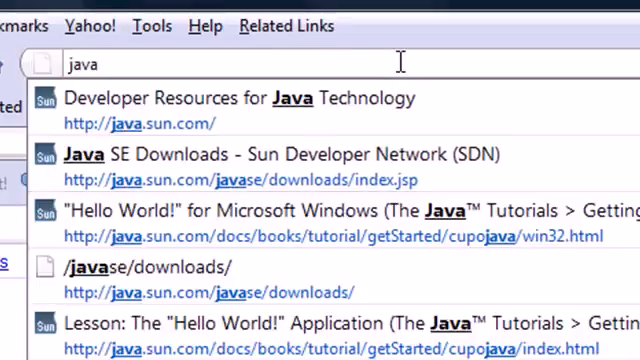
type(".sun.com")
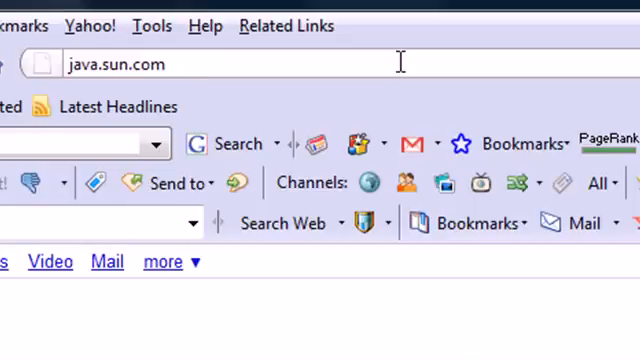
key("Return")
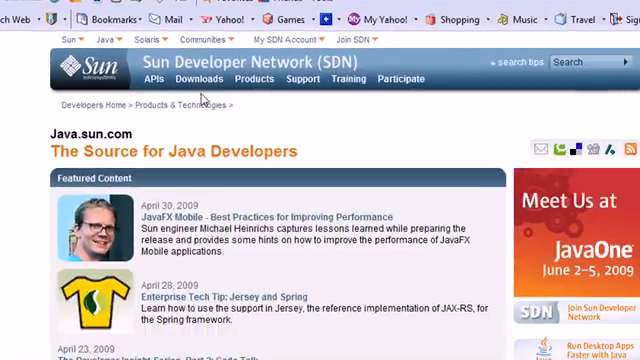
Navigate through the Downloads menu to the Java SE Downloads page
left_click(198, 80)
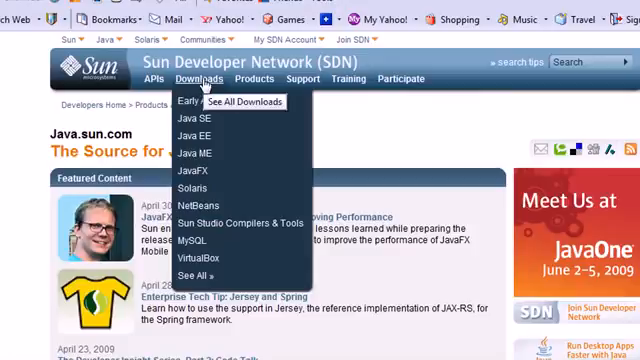
mouse_move(200, 260)
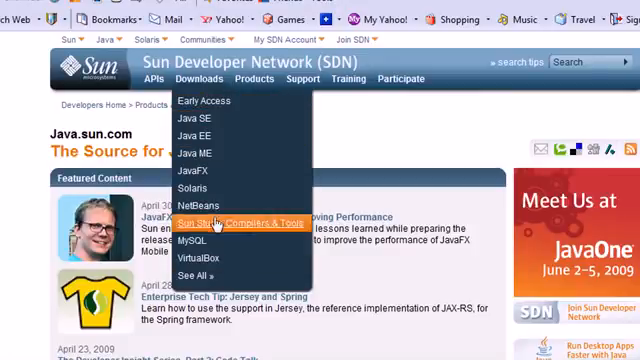
mouse_move(196, 120)
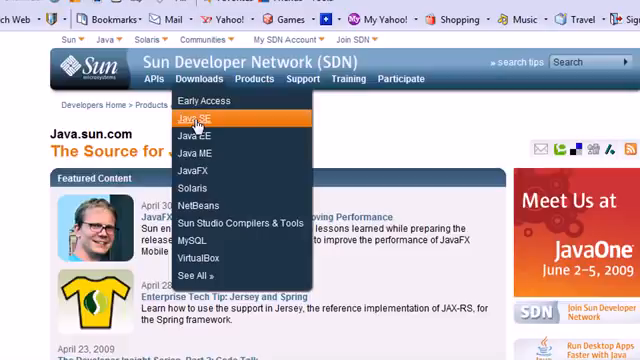
left_click(196, 120)
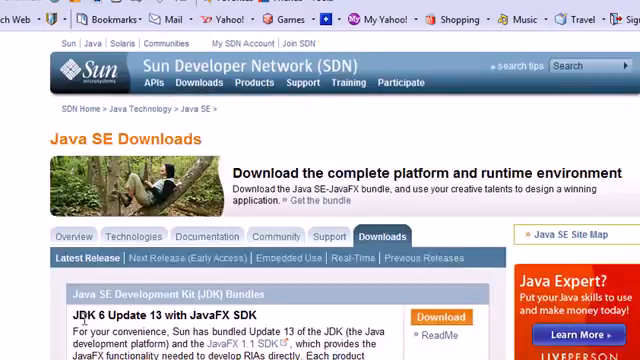
Start the download for JDK 6 Update 13 with JavaFX SDK from the bundles list
scroll("down", 3)
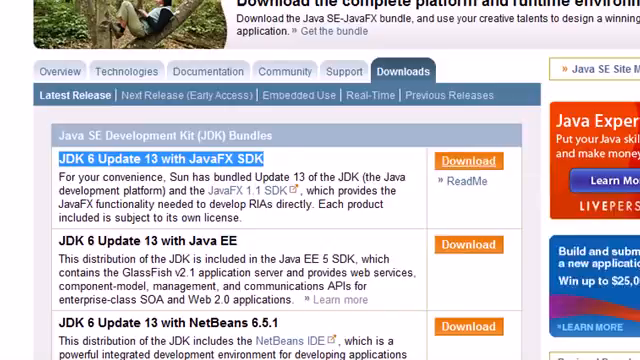
scroll("up", 3)
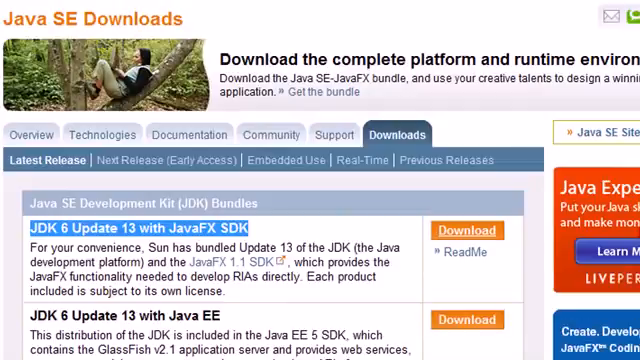
left_click(466, 230)
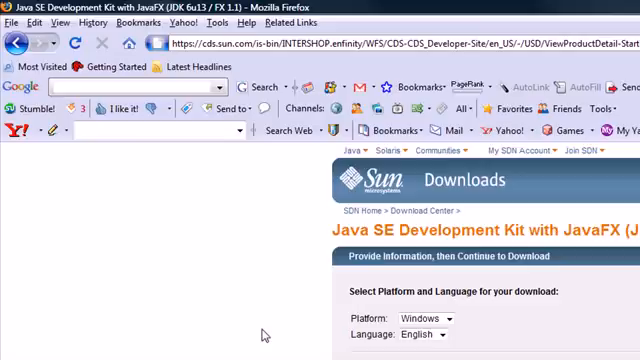
mouse_move(190, 156)
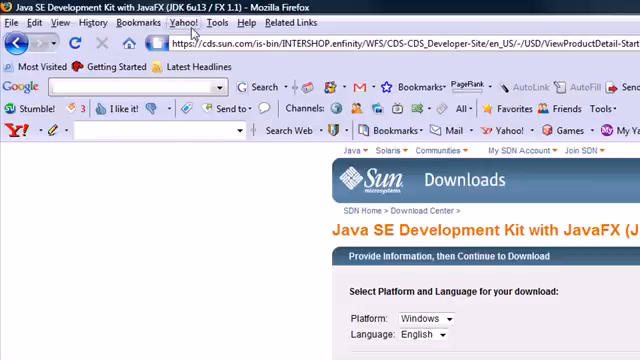
View Firefox's Downloads window via the Tools menu
left_click(212, 22)
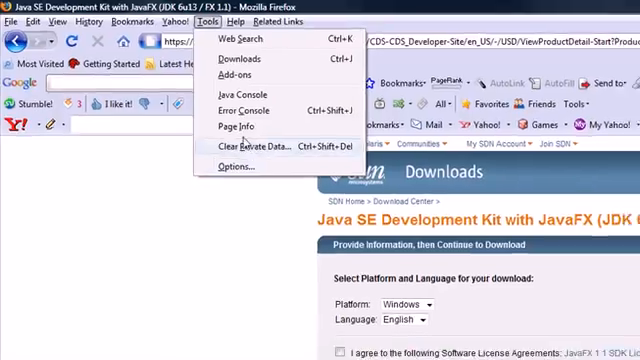
left_click(238, 62)
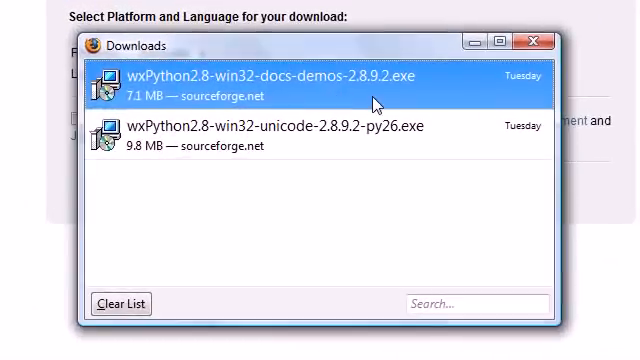
mouse_move(408, 88)
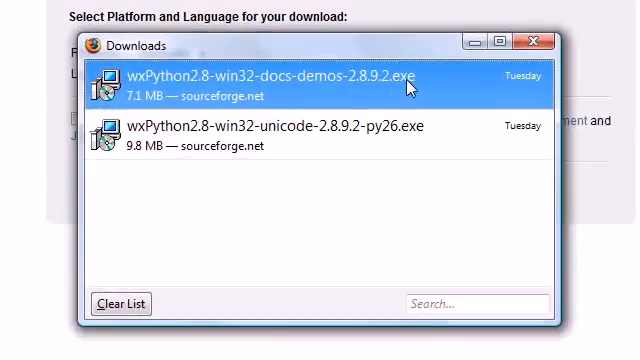
mouse_move(280, 92)
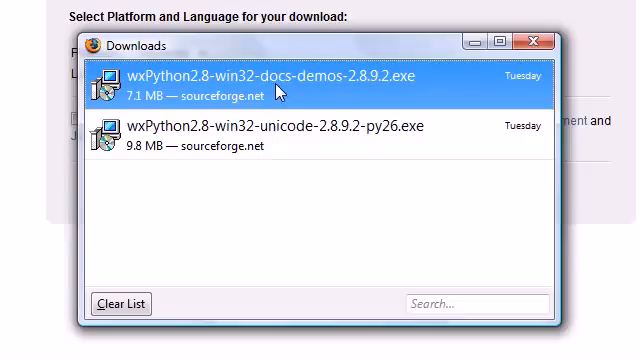
mouse_move(280, 92)
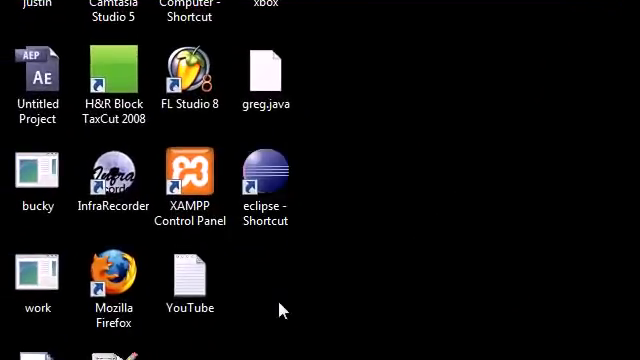
mouse_move(278, 292)
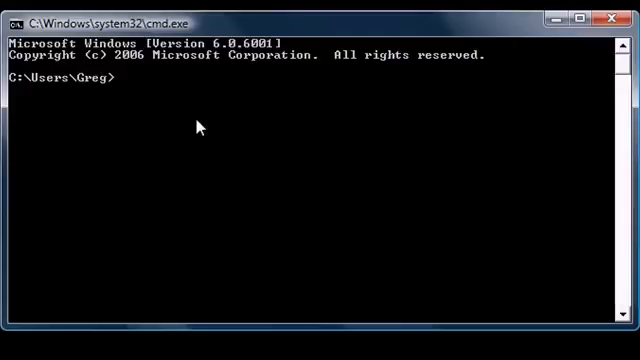
Run javac in Command Prompt, which reports the command is not recognized
type("javac")
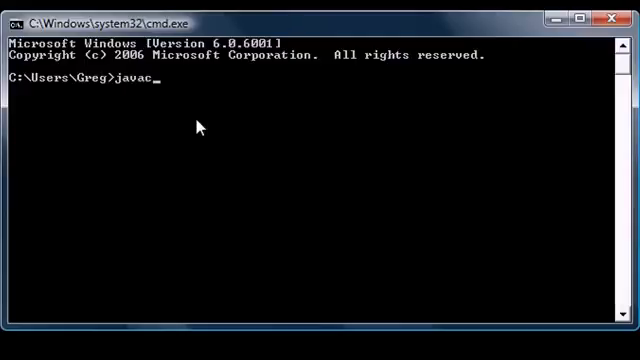
key("Return")
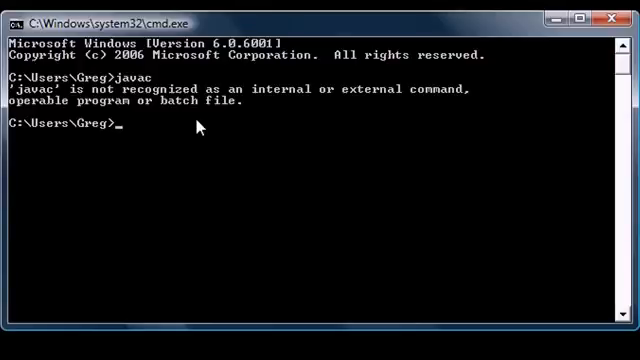
mouse_move(576, 48)
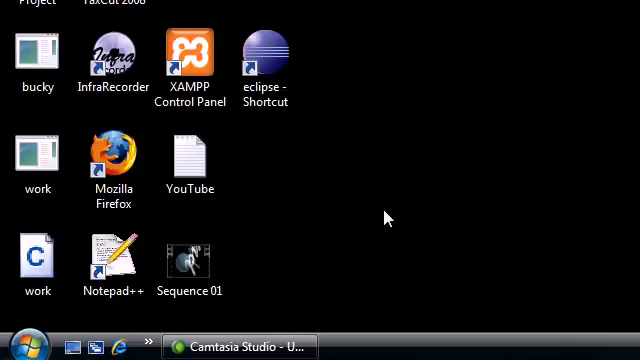
mouse_move(22, 348)
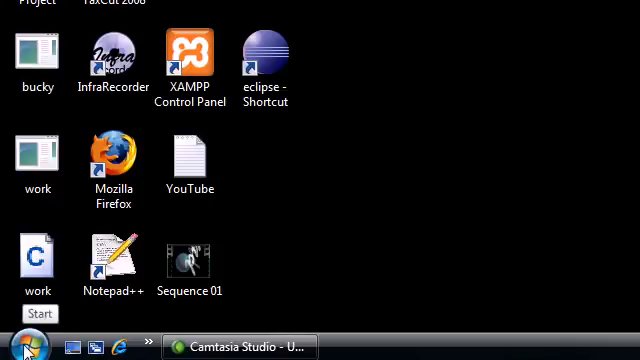
Browse to Computer from the Start menu to view the drives
left_click(22, 344)
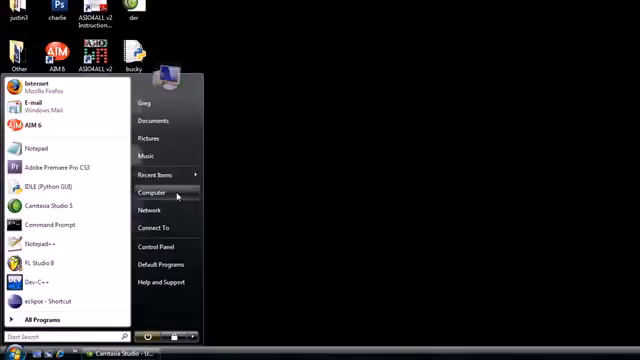
left_click(152, 188)
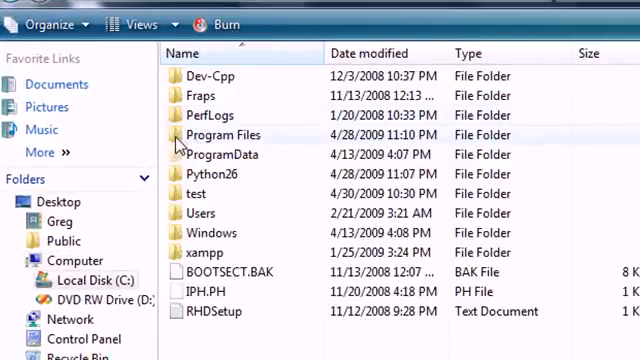
Drill into C:\Program Files\Java\jdk1.6.0_12\bin and select appletviewer
double_click(224, 132)
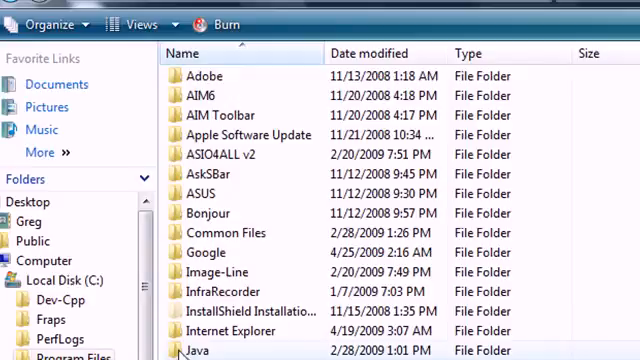
double_click(200, 350)
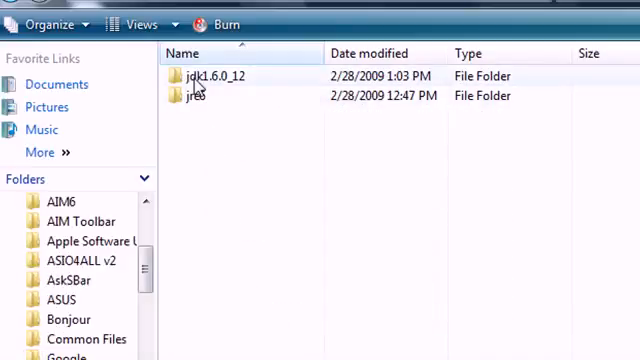
mouse_move(192, 80)
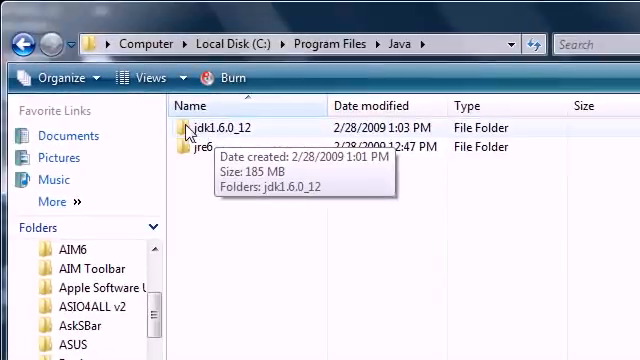
double_click(228, 128)
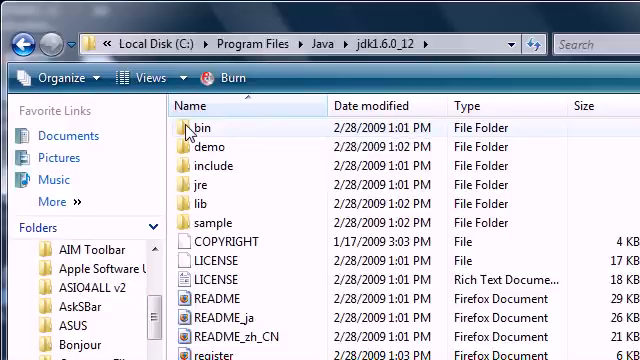
mouse_move(192, 128)
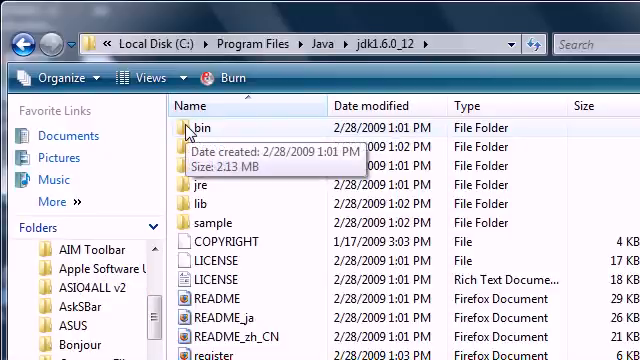
mouse_move(184, 146)
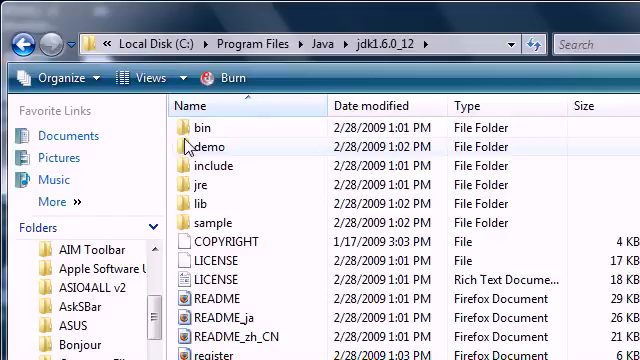
double_click(204, 128)
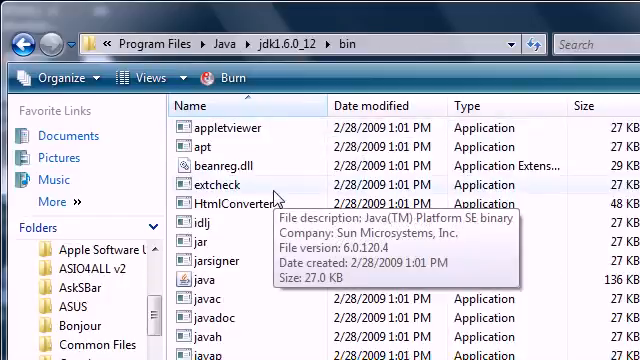
mouse_move(244, 162)
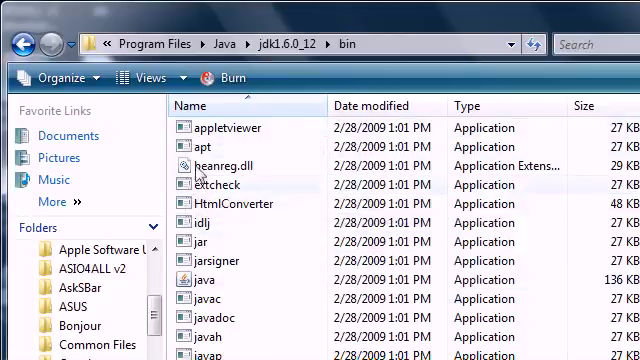
mouse_move(188, 128)
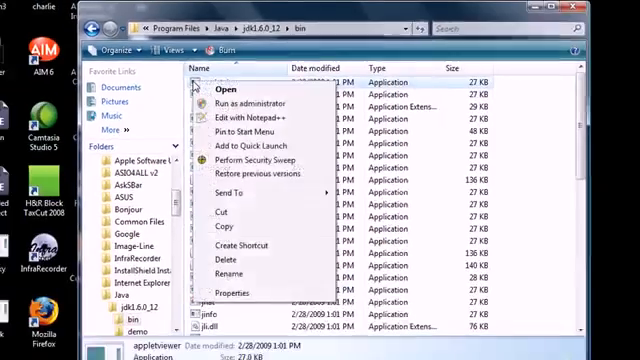
left_click(232, 292)
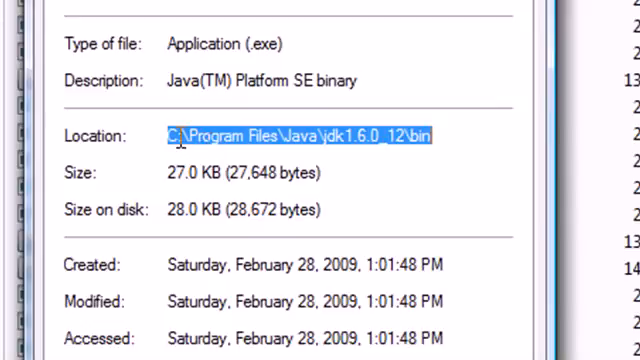
mouse_move(352, 132)
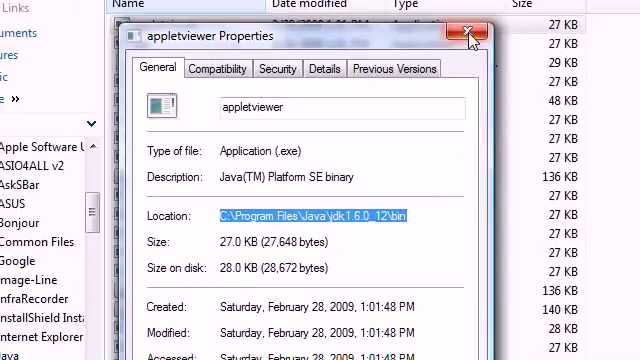
mouse_move(466, 36)
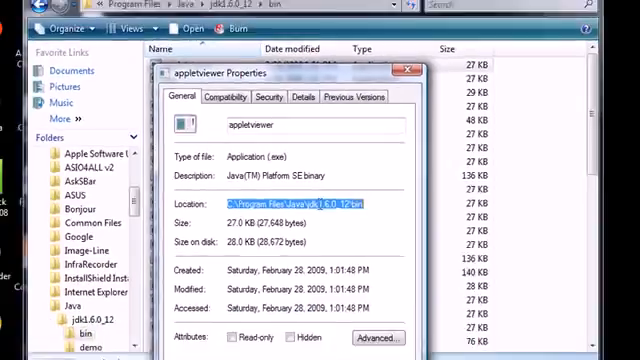
Close appletviewer's properties after noting the bin path and bring up the Start menu
left_click(410, 64)
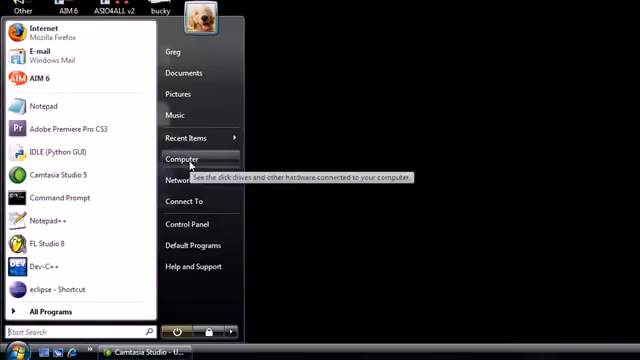
Reach System Properties' Advanced tab through Computer's Properties and Advanced system settings
right_click(184, 158)
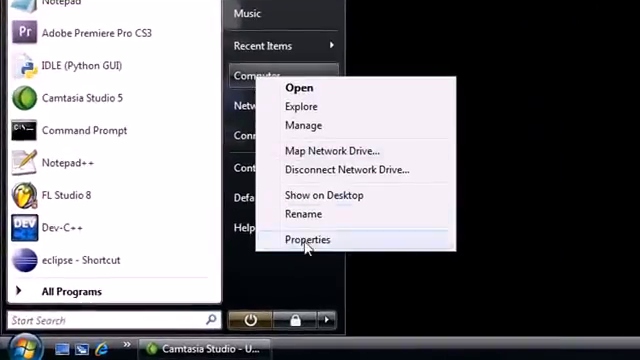
left_click(308, 240)
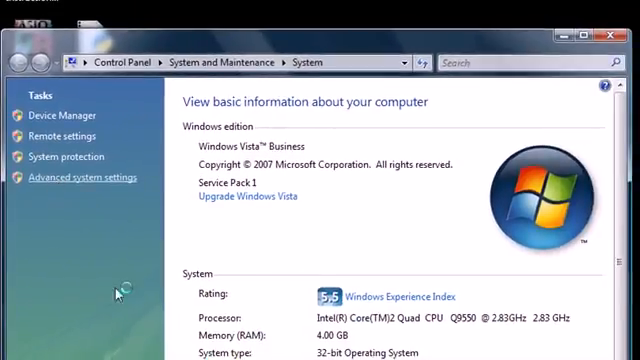
mouse_move(236, 148)
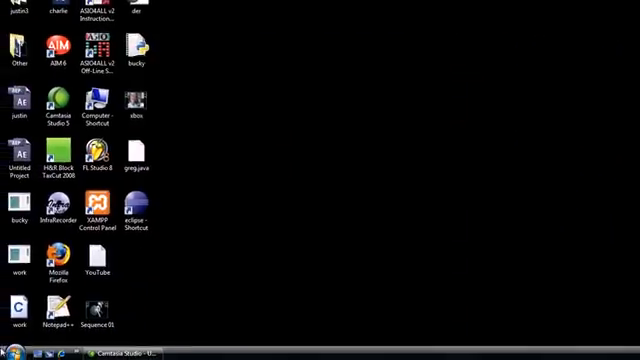
right_click(152, 184)
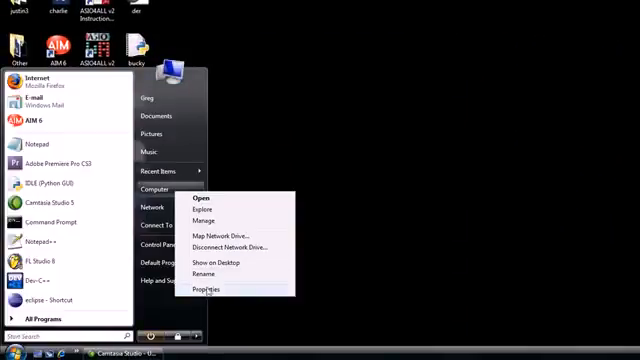
left_click(198, 288)
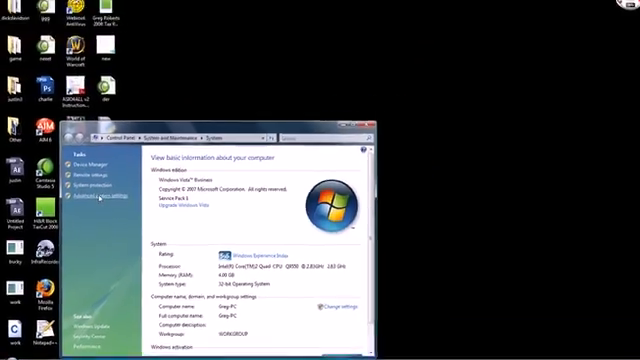
left_click(96, 200)
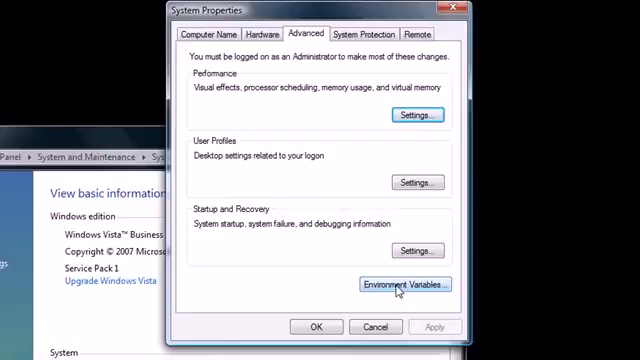
Bring up the Environment Variables window from the Advanced settings of System Properties
left_click(404, 284)
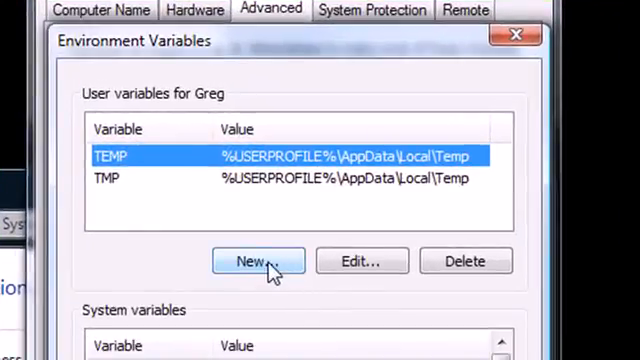
Create a user variable Path with value C:\Program Files\Java\jdk1.6.0_12\bin
left_click(258, 260)
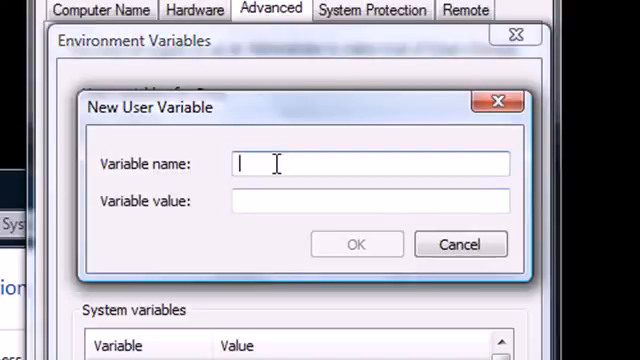
type("Path")
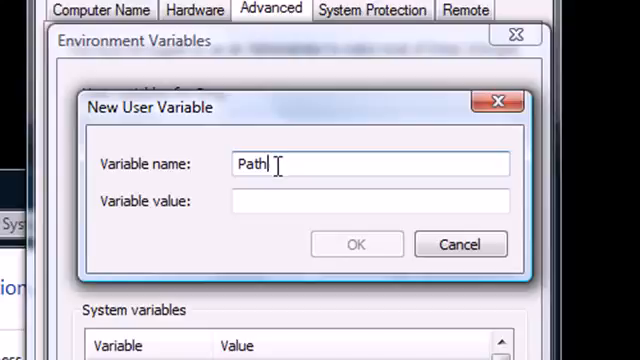
right_click(370, 200)
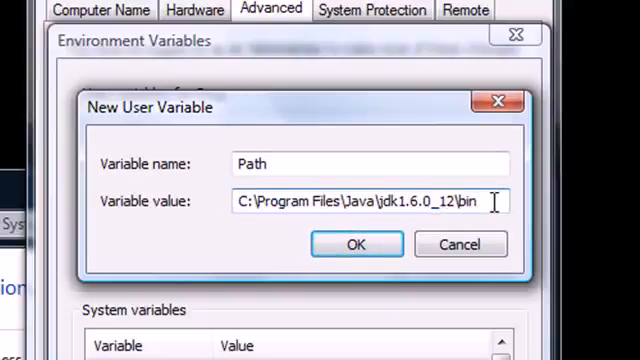
mouse_move(408, 202)
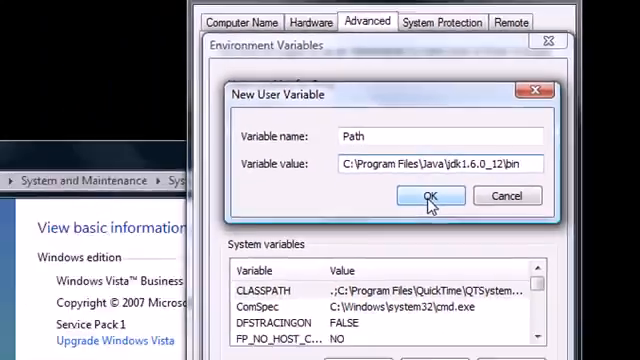
left_click(430, 196)
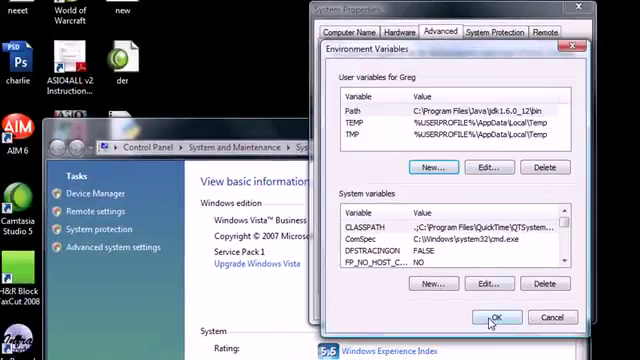
Apply the environment variable changes and close the System windows
left_click(508, 316)
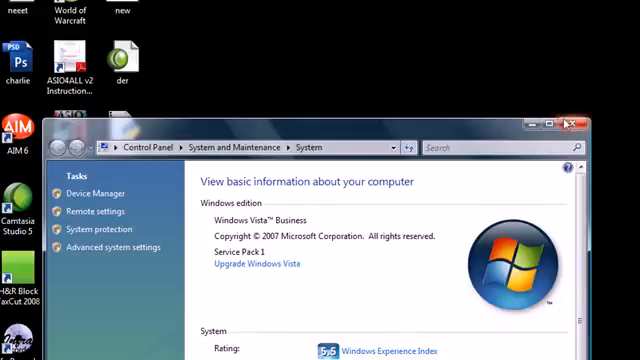
left_click(576, 124)
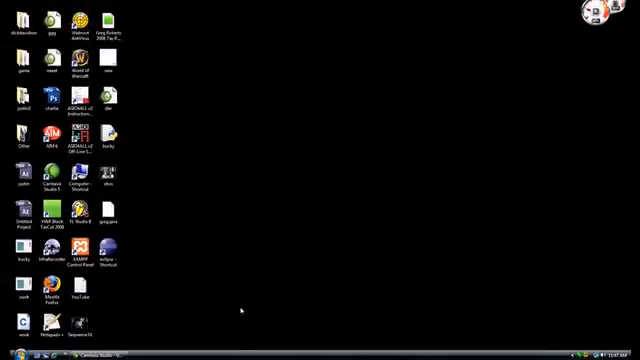
Run javac in a fresh Command Prompt and confirm it prints its usage and options list
left_click(8, 352)
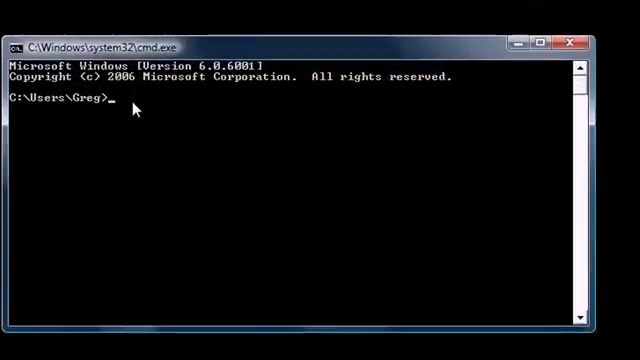
type("javac")
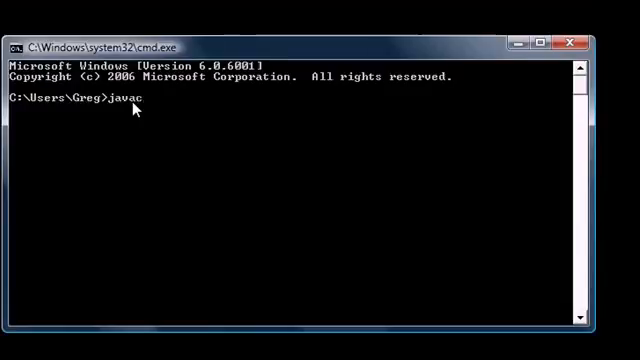
key("Return")
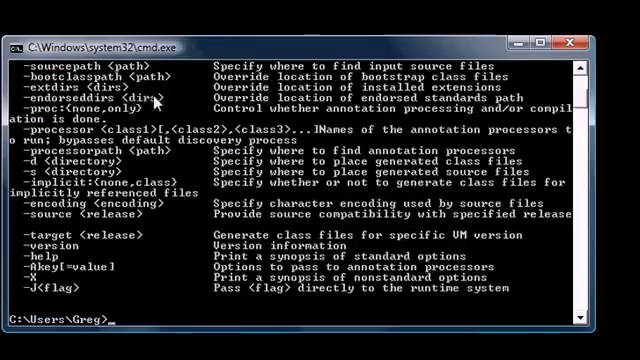
scroll("up", 3)
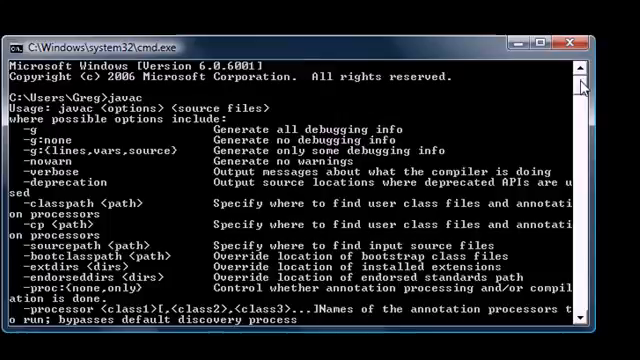